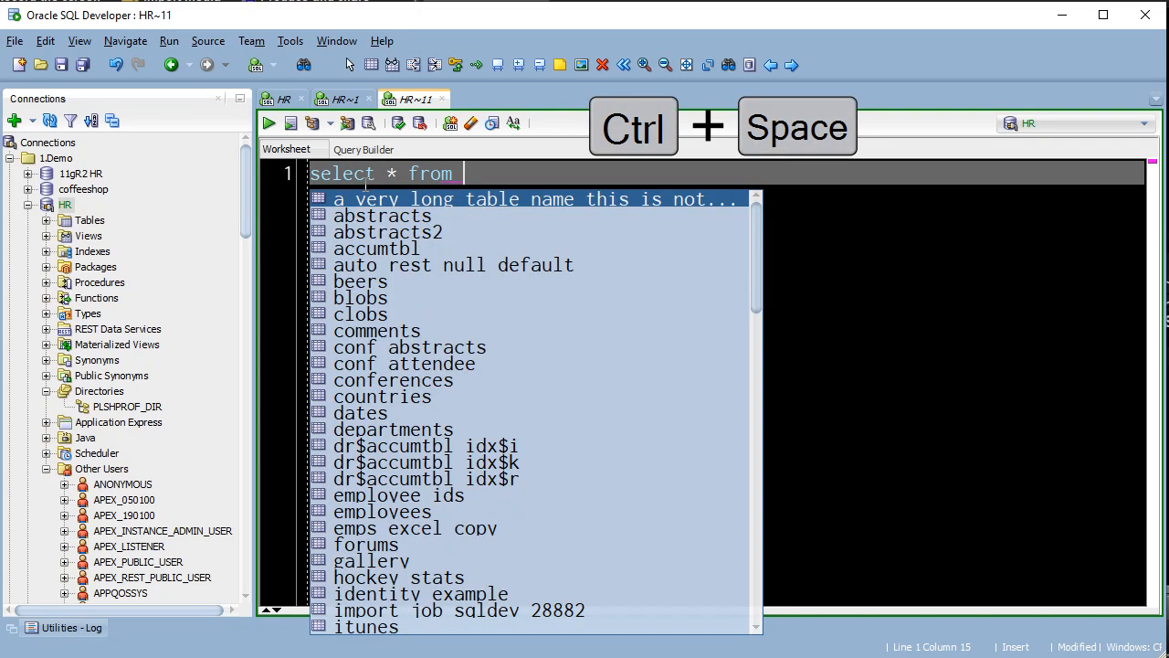
Draft 'select * from employees where fir…' using Ctrl+Space completion, then clear the worksheet
{"action": "type", "text": "e"}
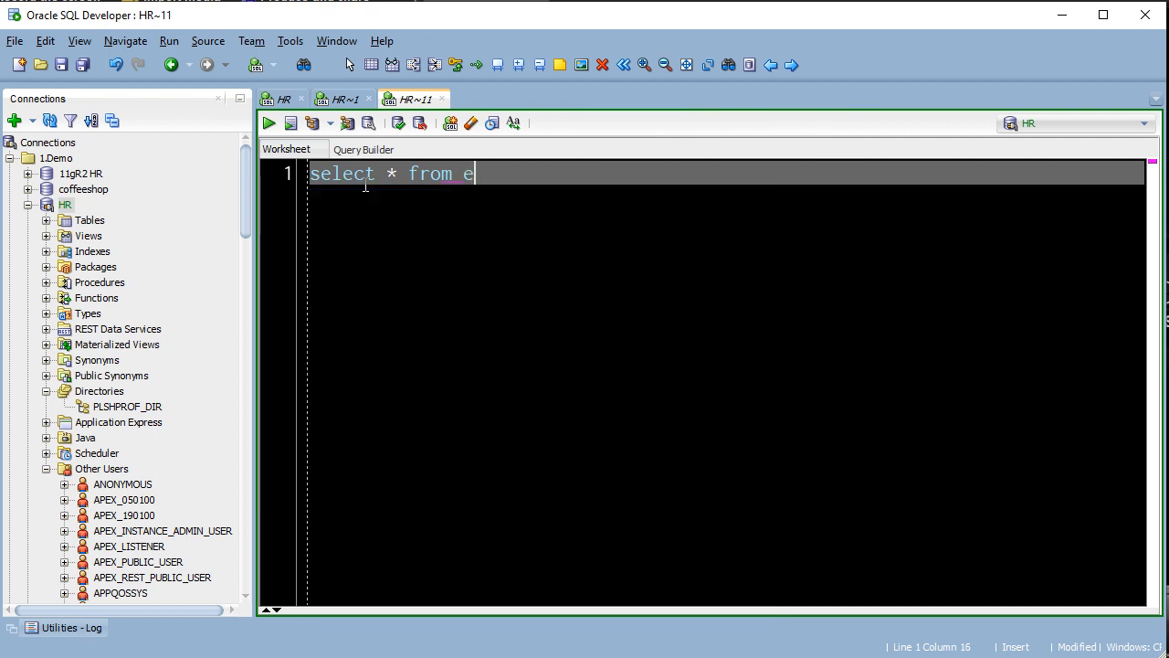
{"action": "type", "text": "mp"}
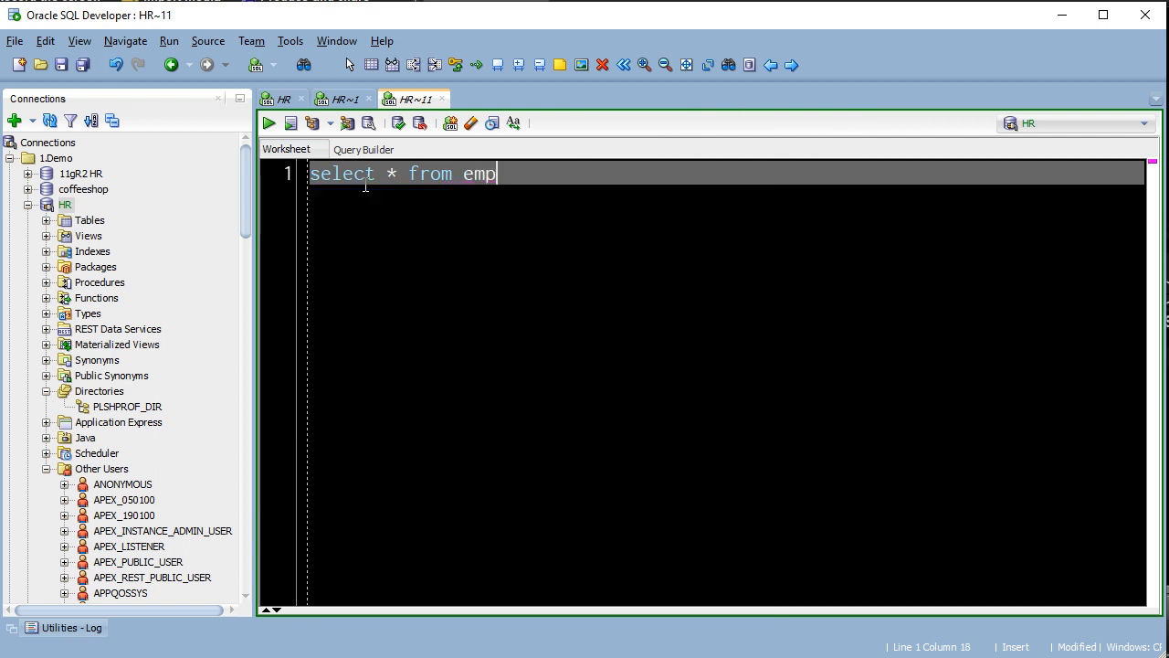
{"action": "key", "text": "Ctrl+Space"}
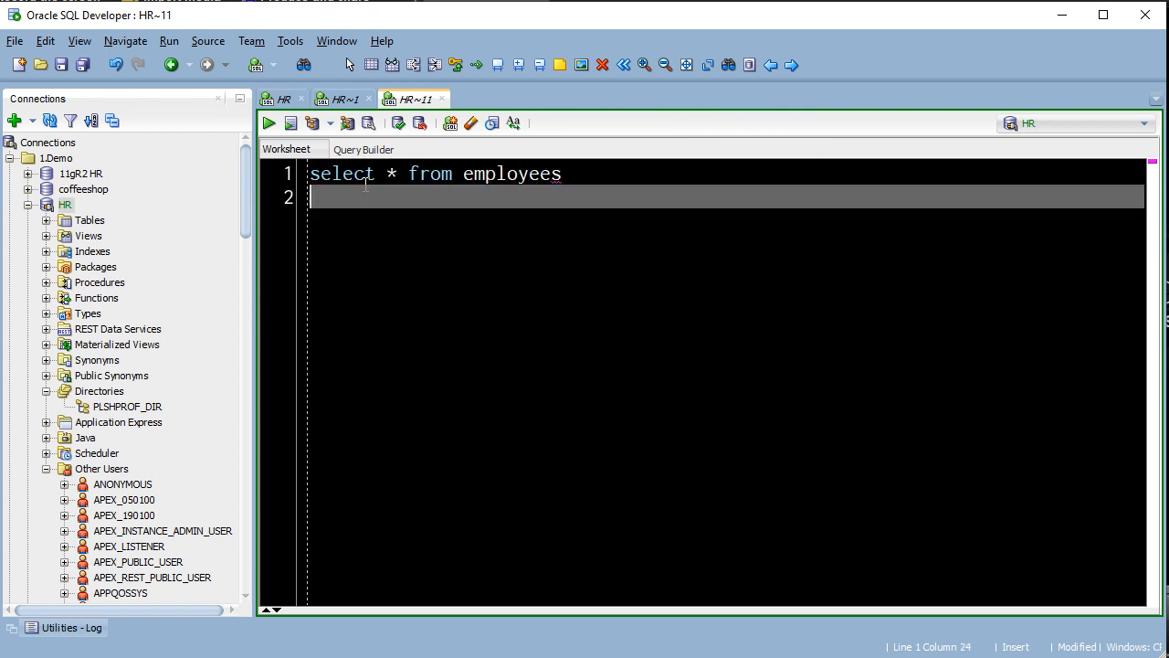
{"action": "key", "text": "ctrl+space"}
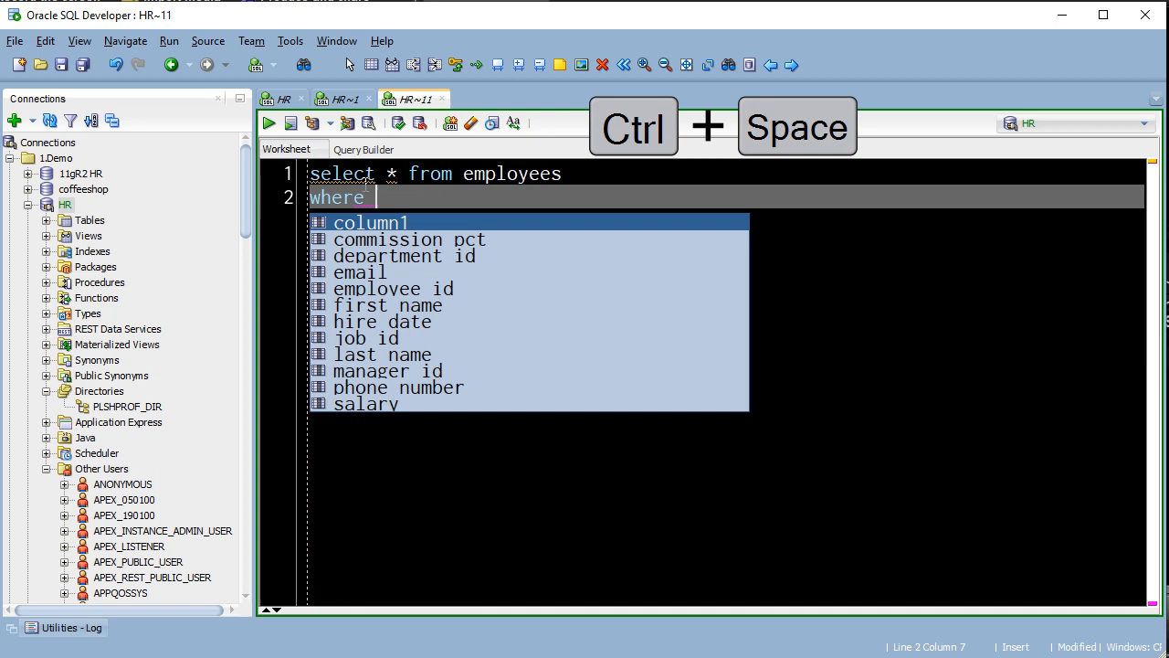
{"action": "type", "text": "fir"}
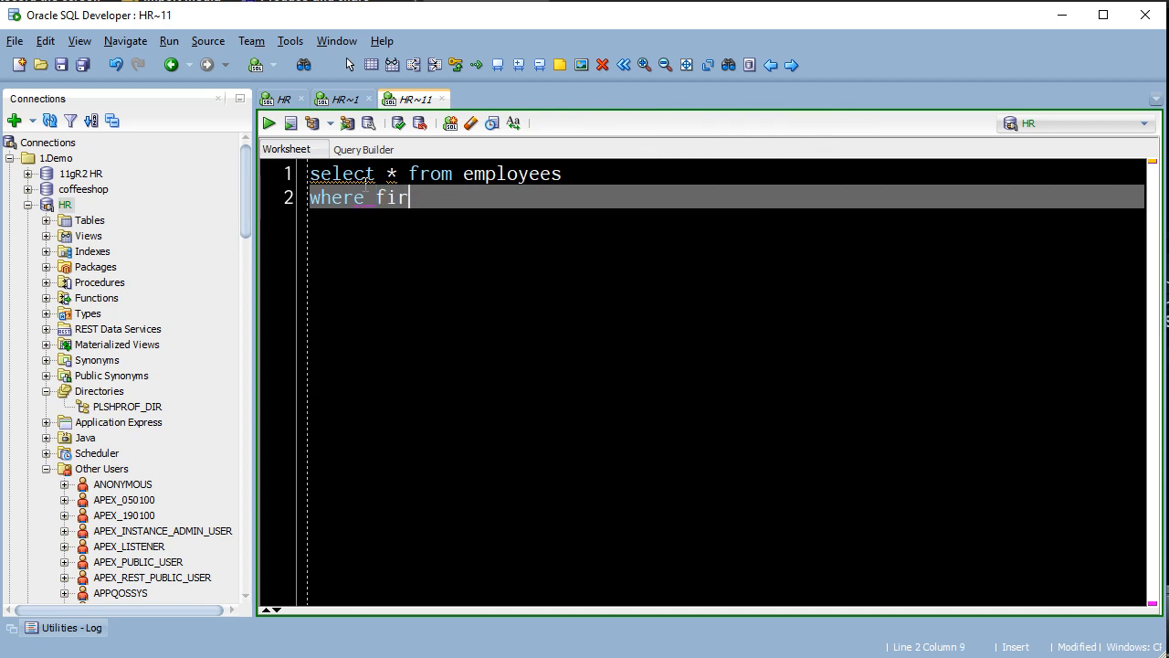
{"action": "key", "text": "ctrl+space"}
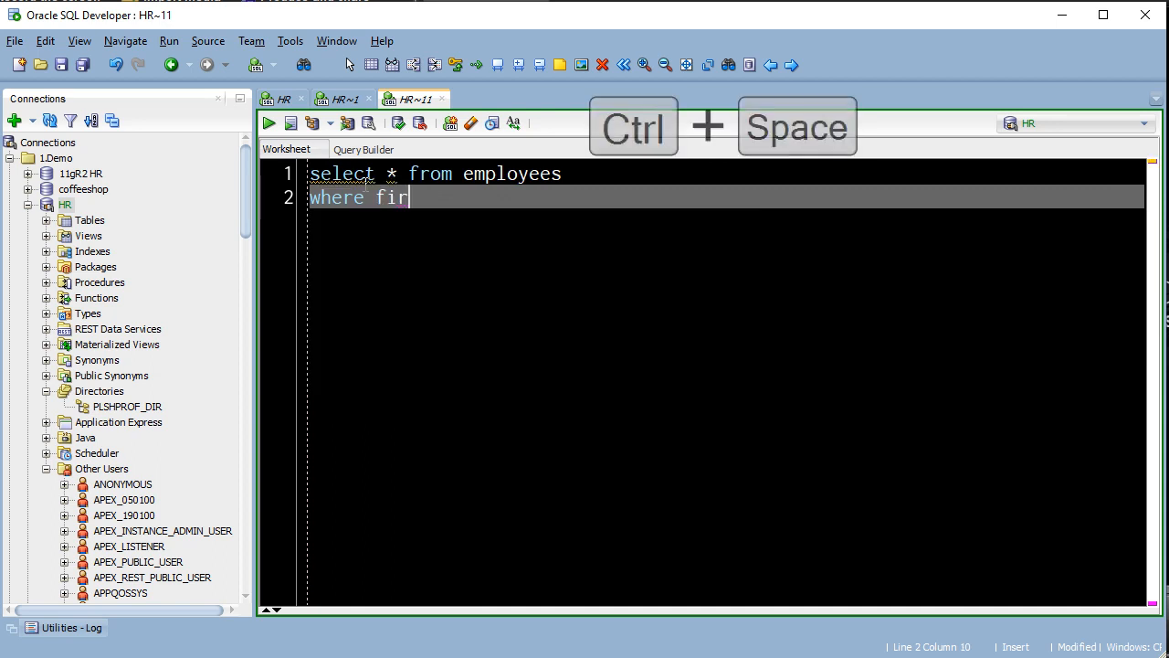
{"action": "key", "text": "ctrl+space"}
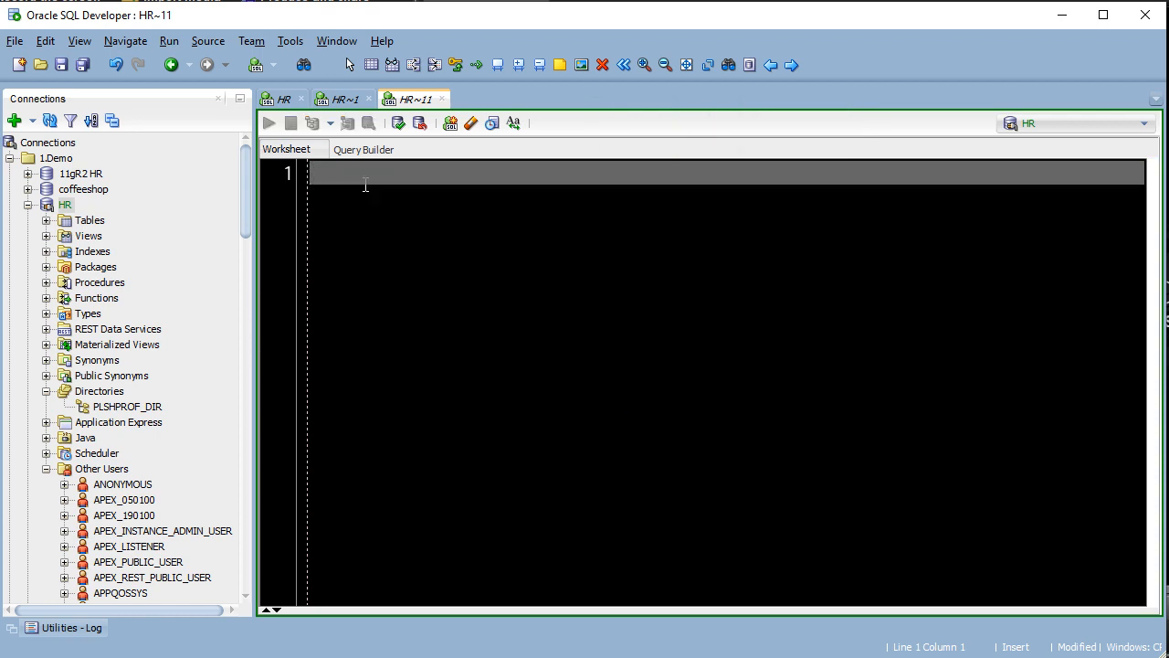
Complete dbms_output.put_line in a begin block, then replace it with the two-inline-view employees query
{"action": "type", "text": "begin"}
{"action": "type", "text": "dbms_output."}
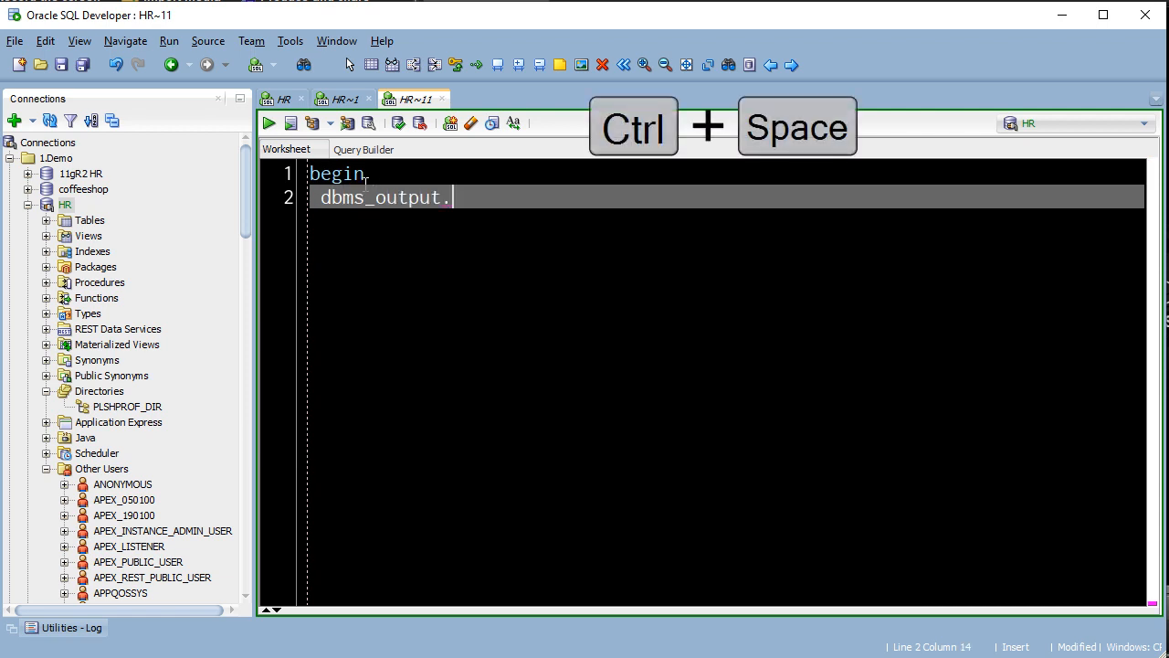
{"action": "key", "text": "ctrl+space"}
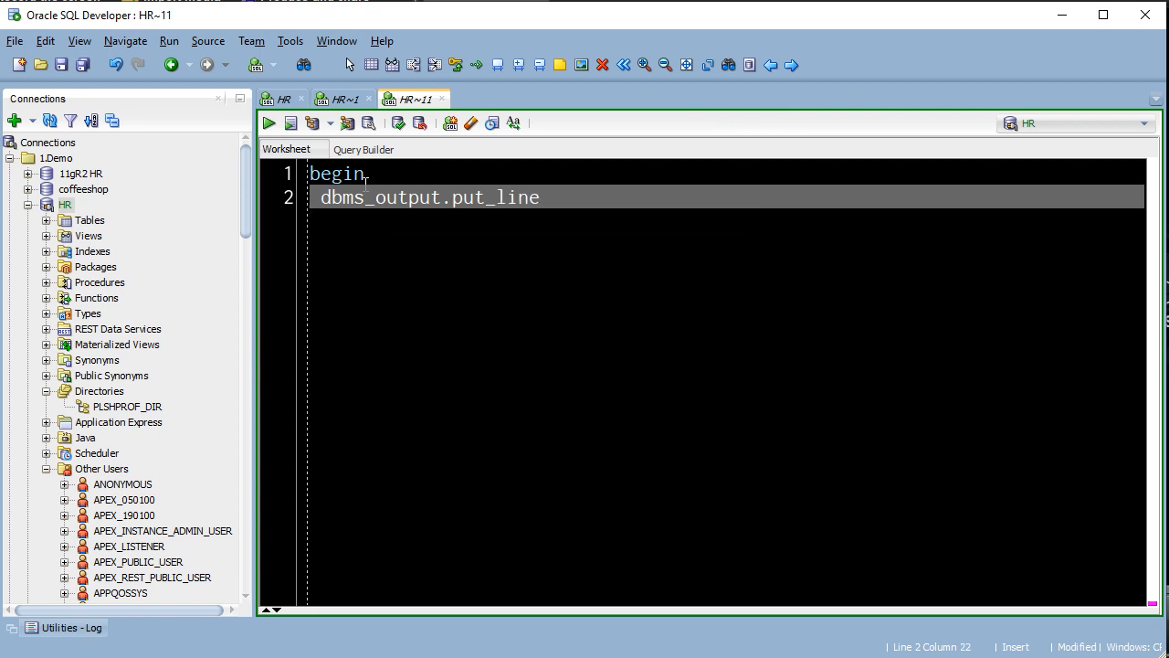
{"action": "key", "text": "BackSpace"}
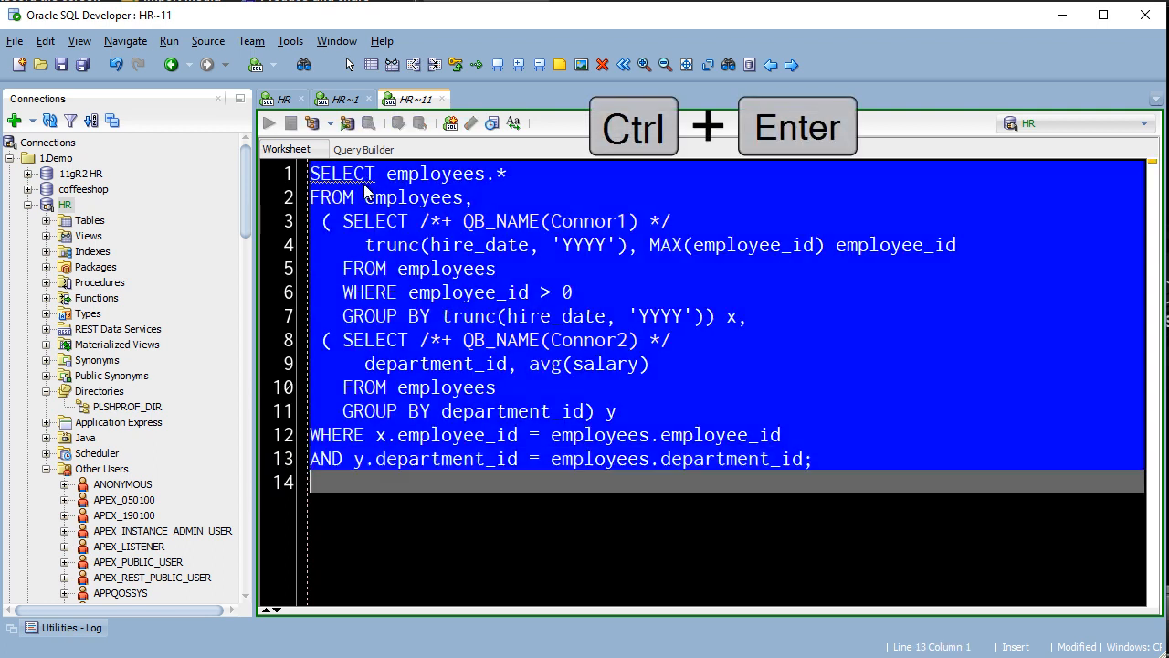
Run the employees join query as a result grid and as a script showing 13 rows
{"action": "key", "text": "ctrl+Return"}
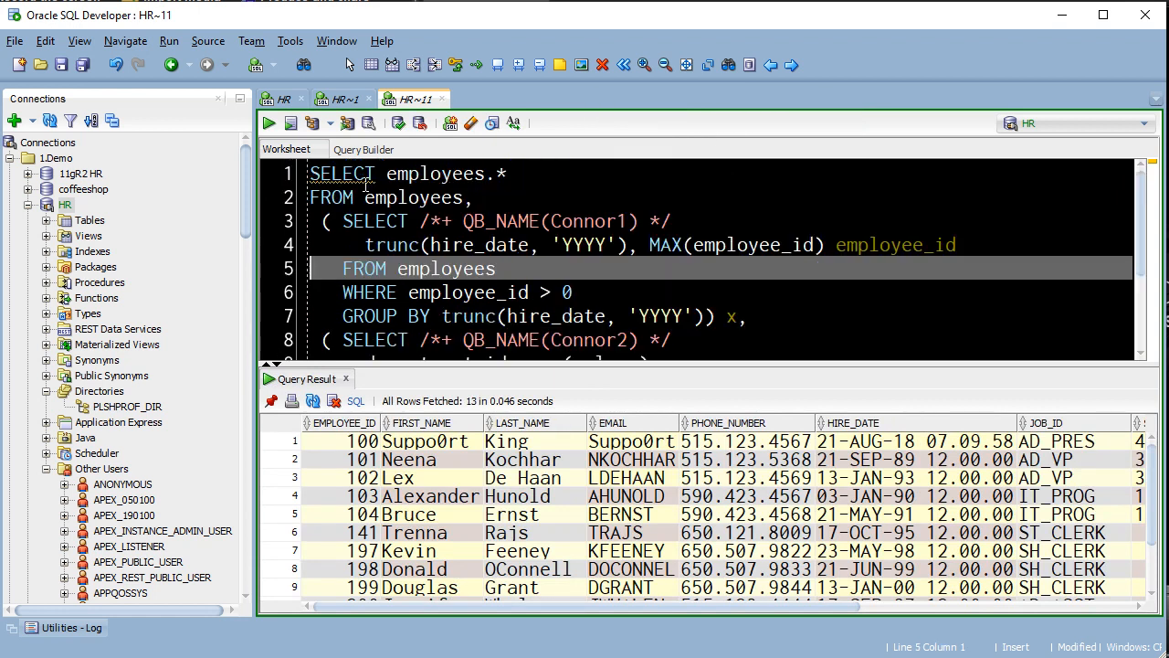
{"action": "key", "text": "f5"}
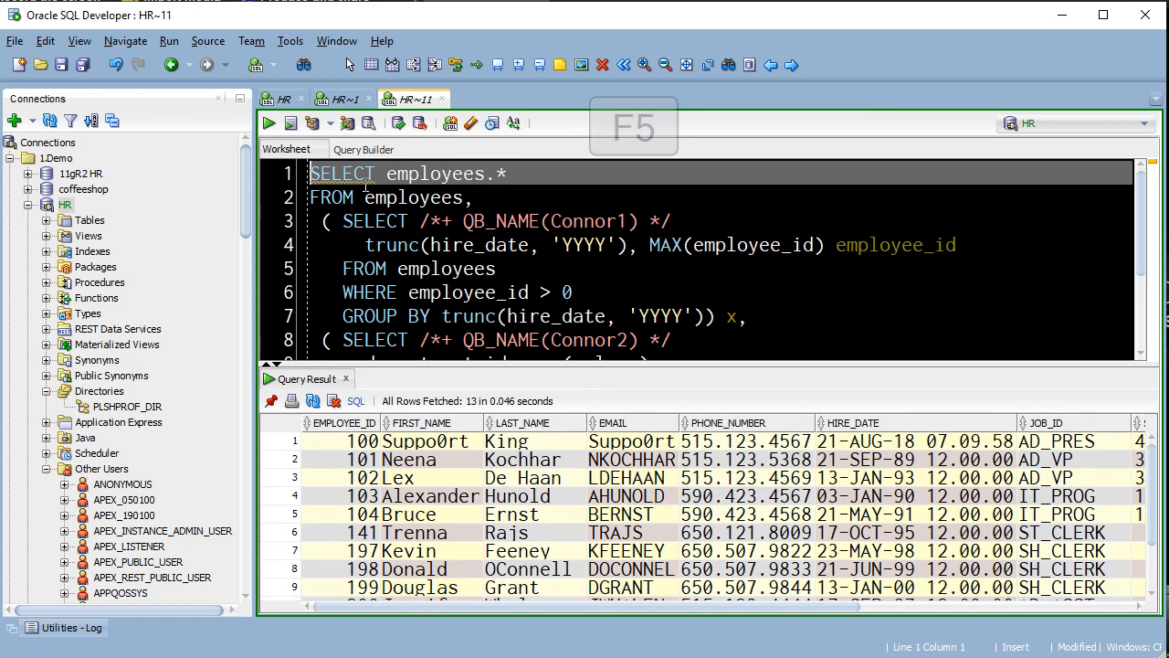
{"action": "key", "text": "F5"}
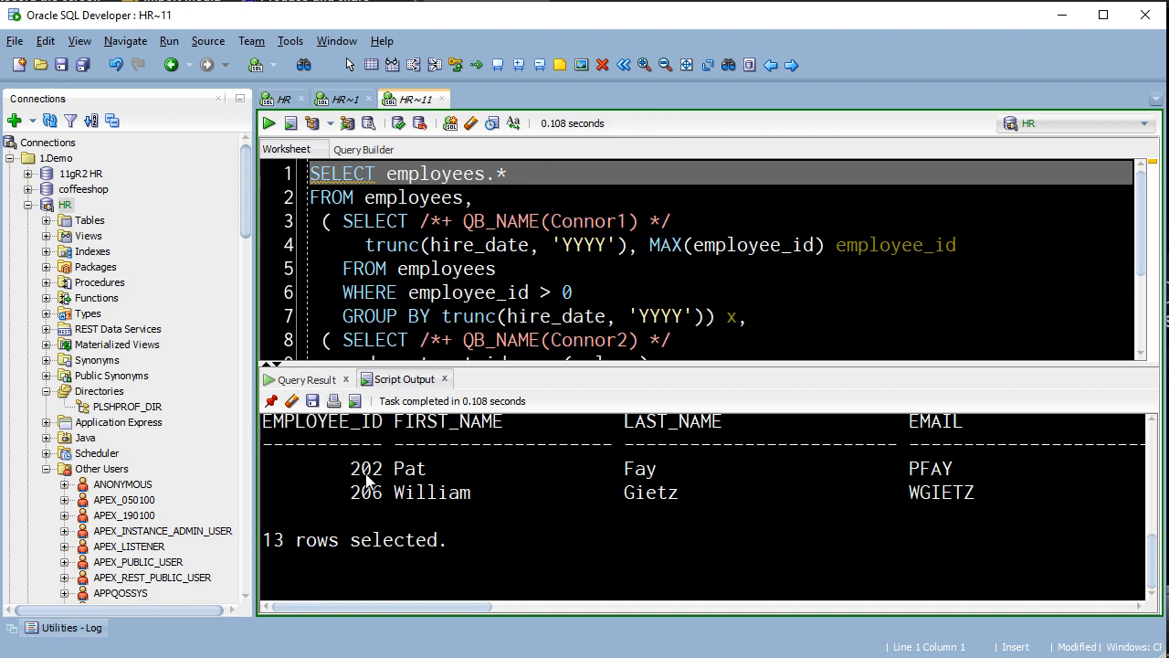
Open the employees table definition from the query, then close it
{"action": "scroll", "scroll_direction": "up", "scroll_amount": 3}
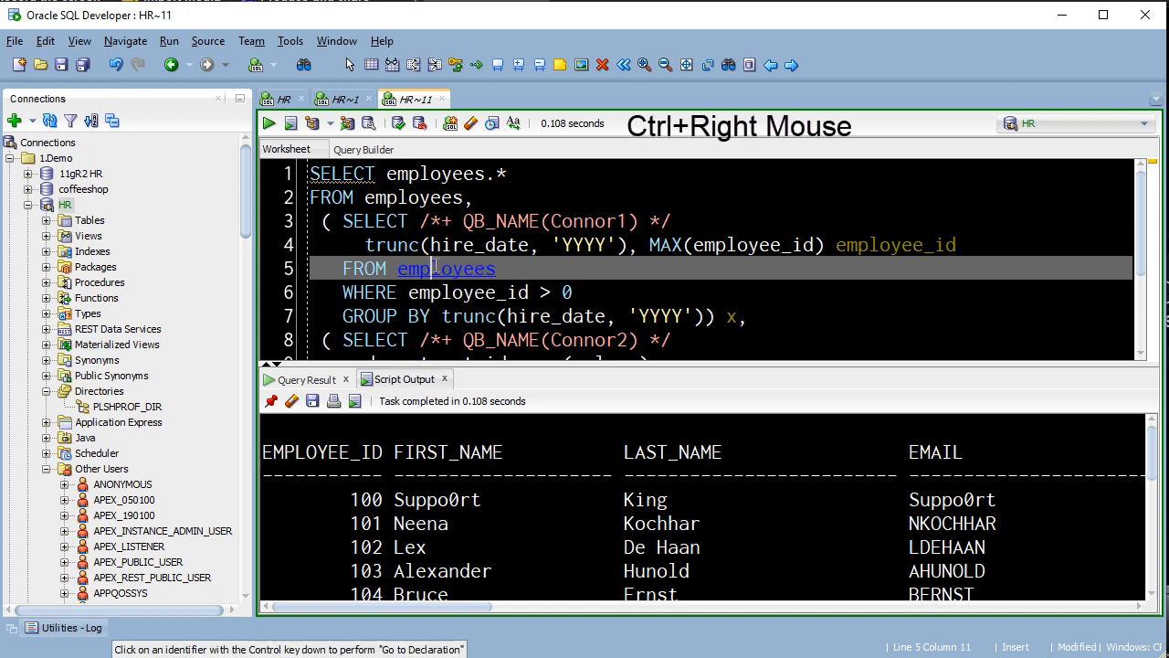
{"action": "left_click", "coordinate": [446, 267]}
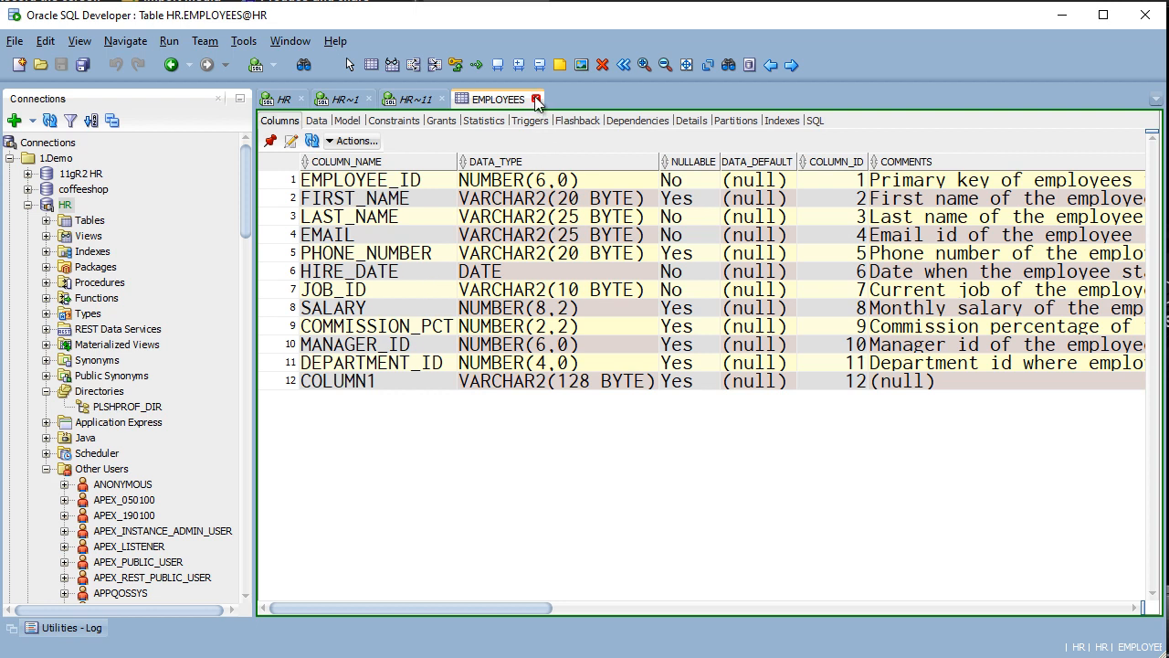
{"action": "left_click", "coordinate": [538, 98]}
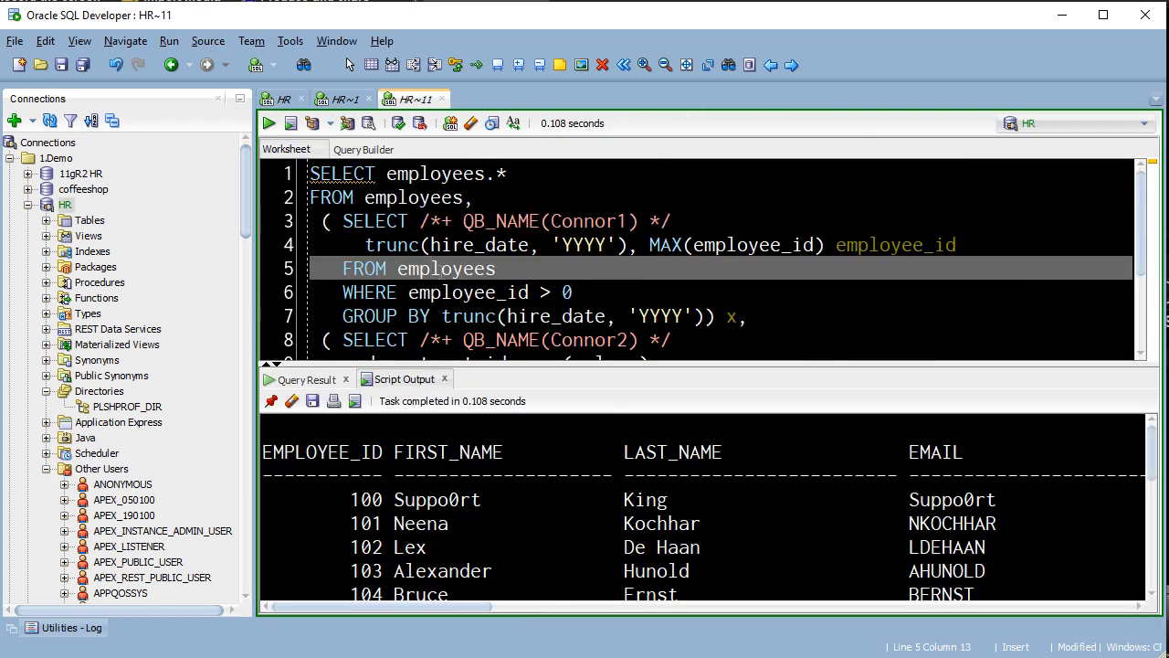
{"action": "key", "text": "Shift+F4"}
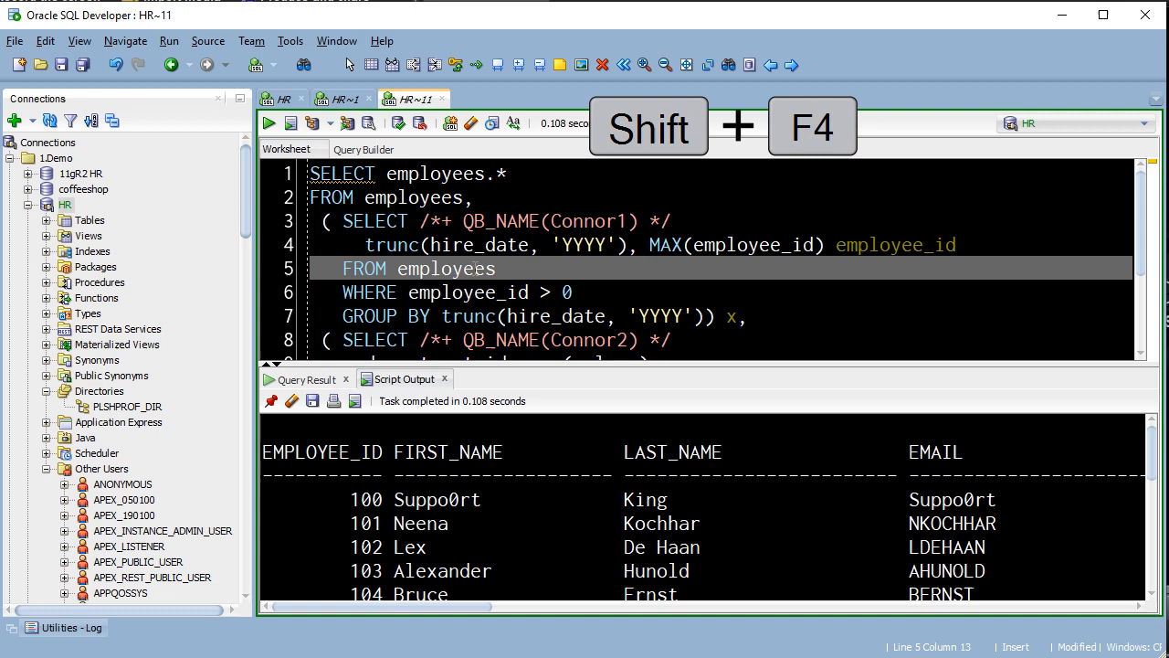
{"action": "key", "text": "Shift+F4"}
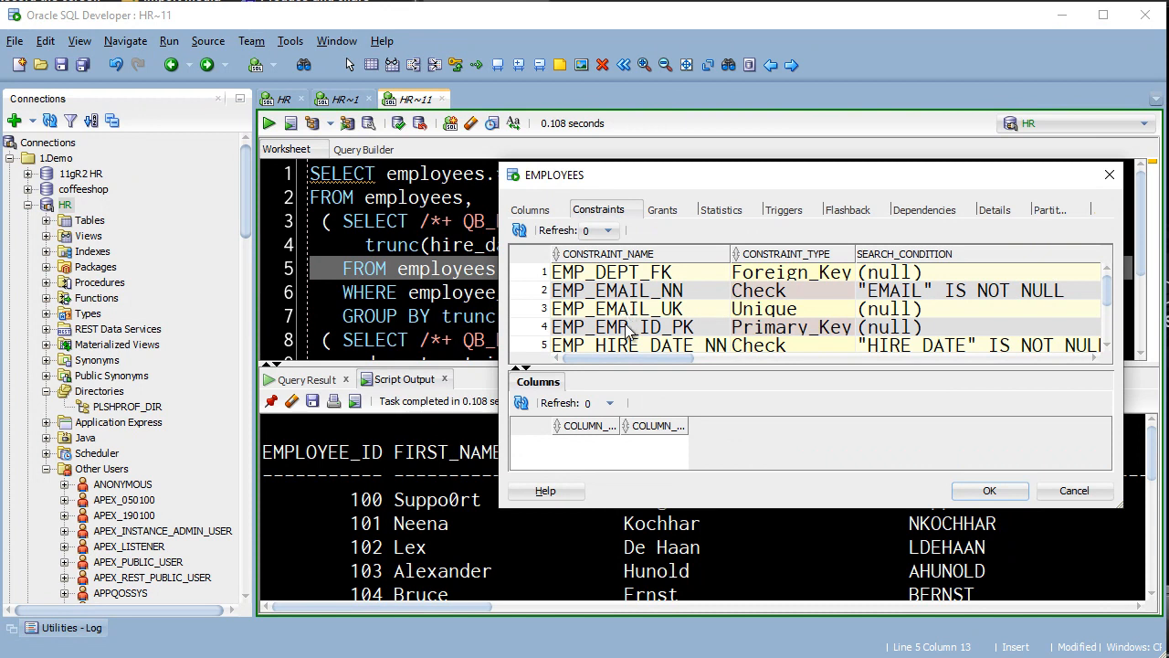
{"action": "left_click", "coordinate": [611, 327]}
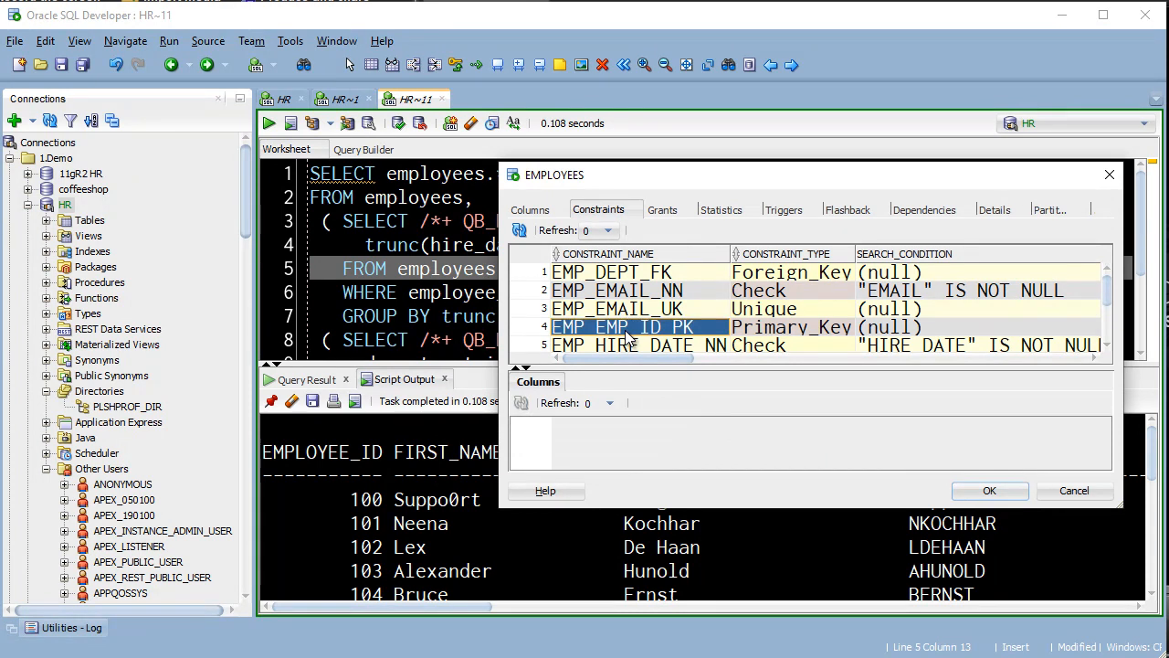
{"action": "left_click", "coordinate": [621, 327]}
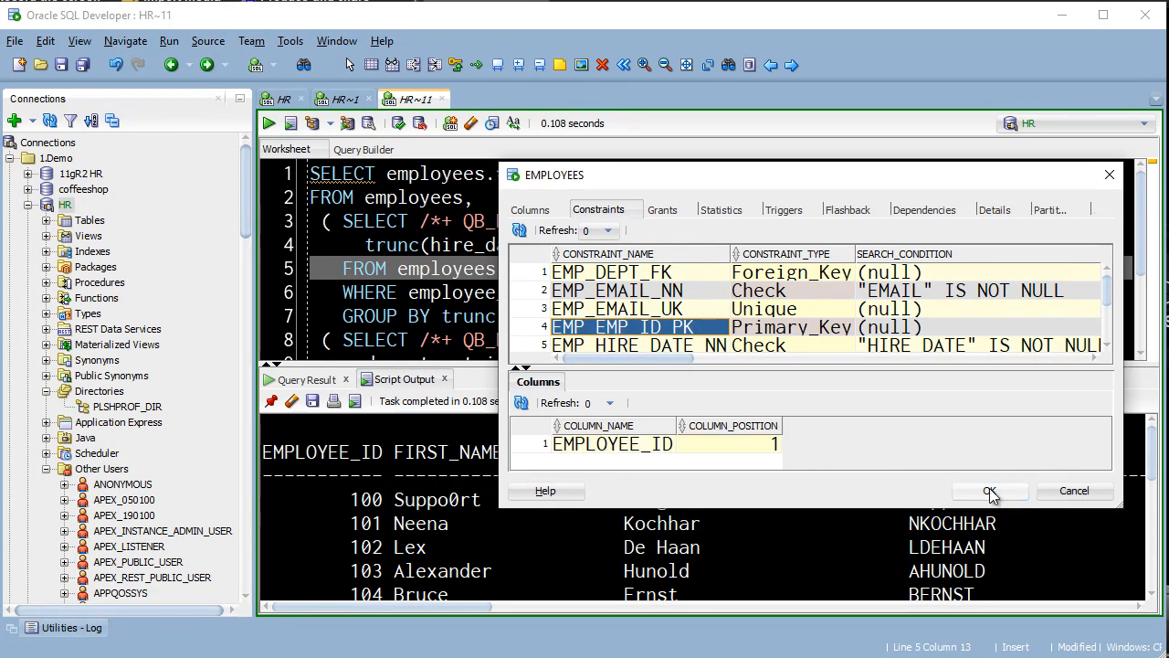
{"action": "left_click", "coordinate": [990, 490]}
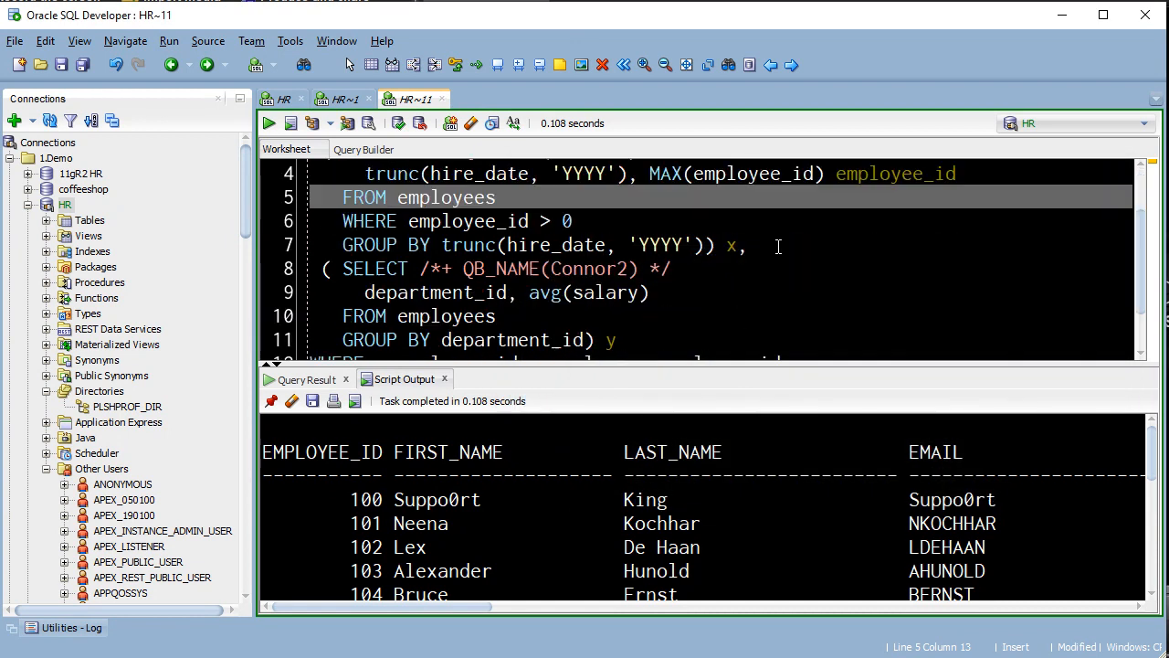
{"action": "scroll", "scroll_direction": "down", "scroll_amount": 3}
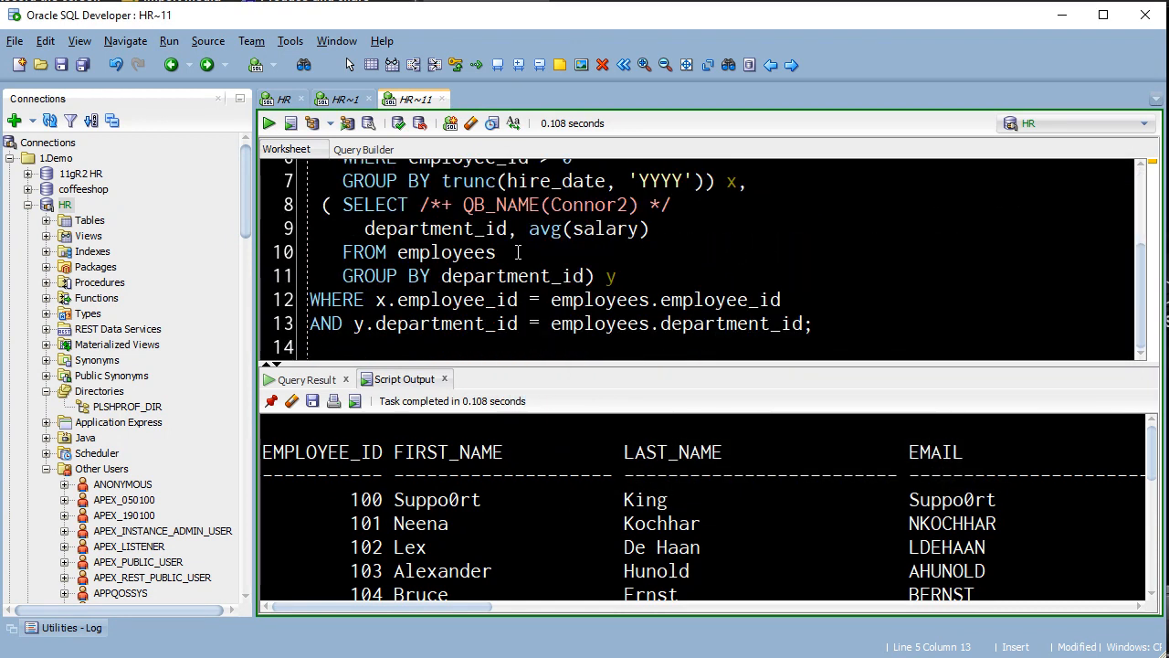
{"action": "key", "text": "ctrl+/"}
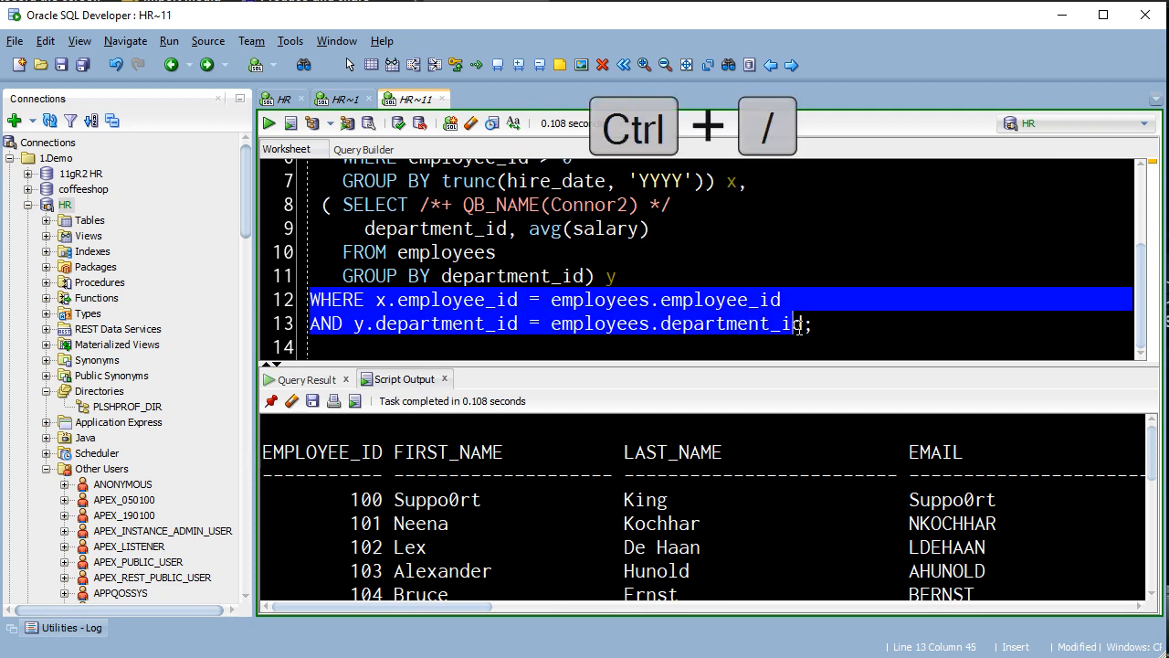
{"action": "key", "text": "ctrl+/"}
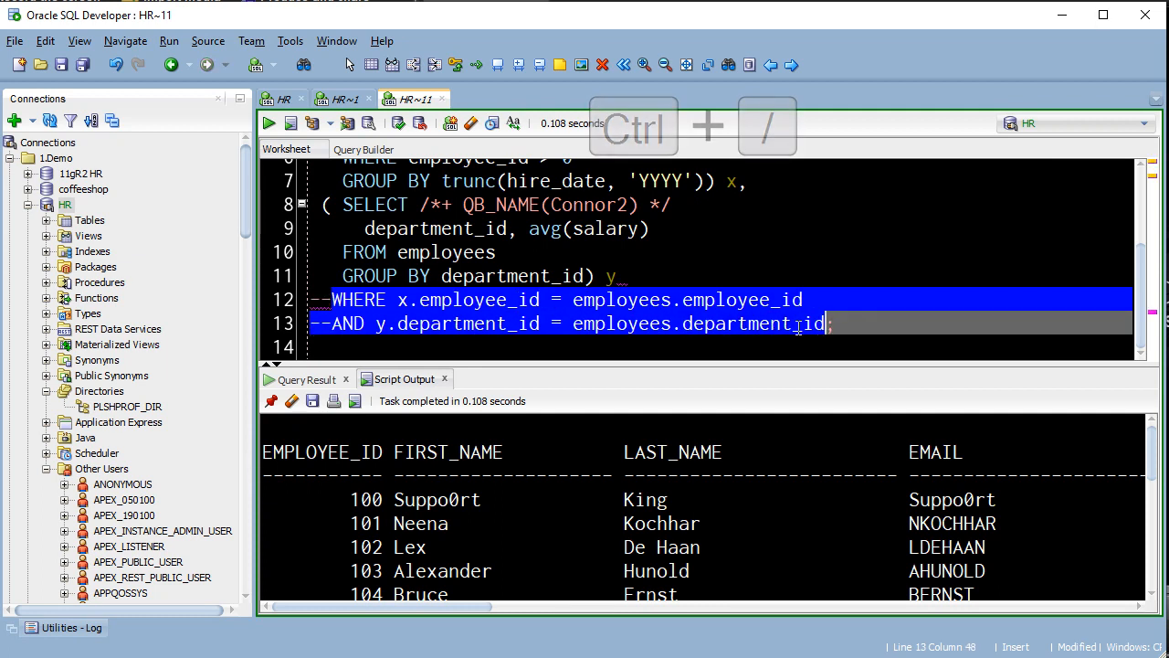
{"action": "key", "text": "ctrl+/"}
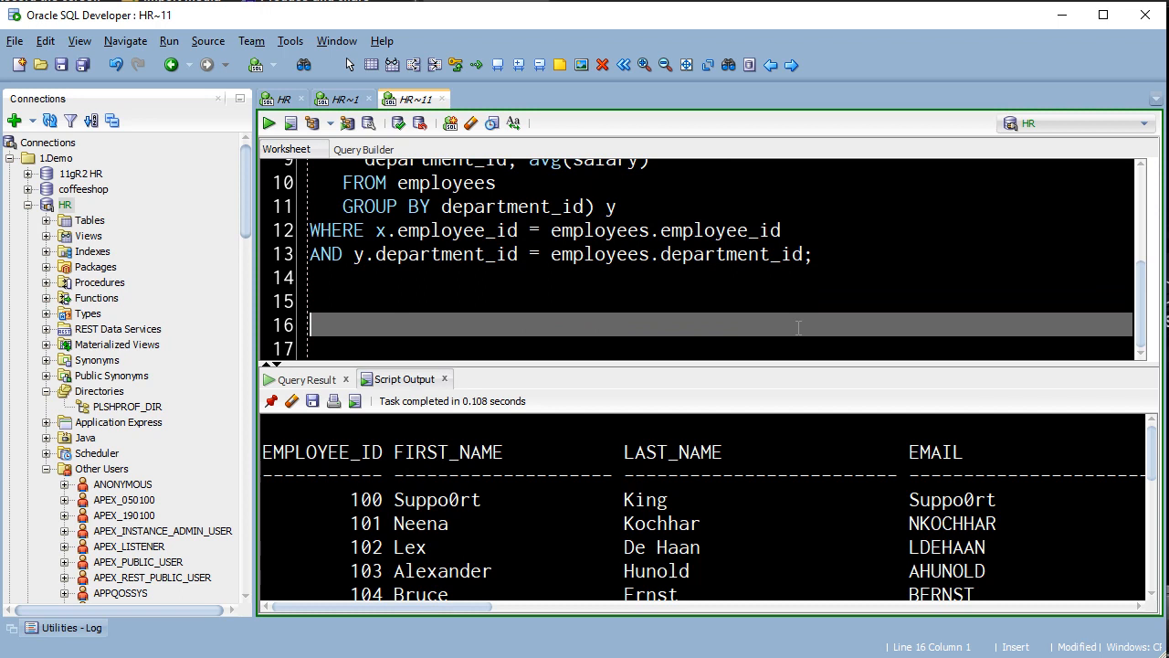
Open an unshared HR worksheet with Ctrl+Shift+N and acknowledge the test login message
{"action": "key", "text": "Ctrl+Shift+N"}
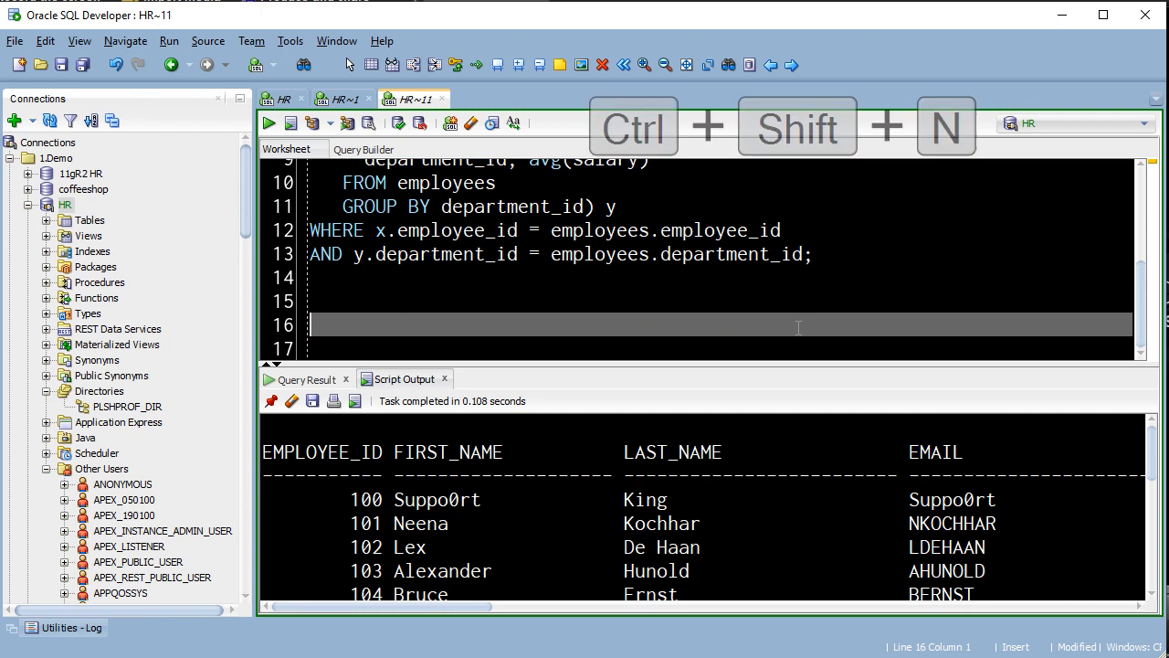
{"action": "key", "text": "ctrl+shift+n"}
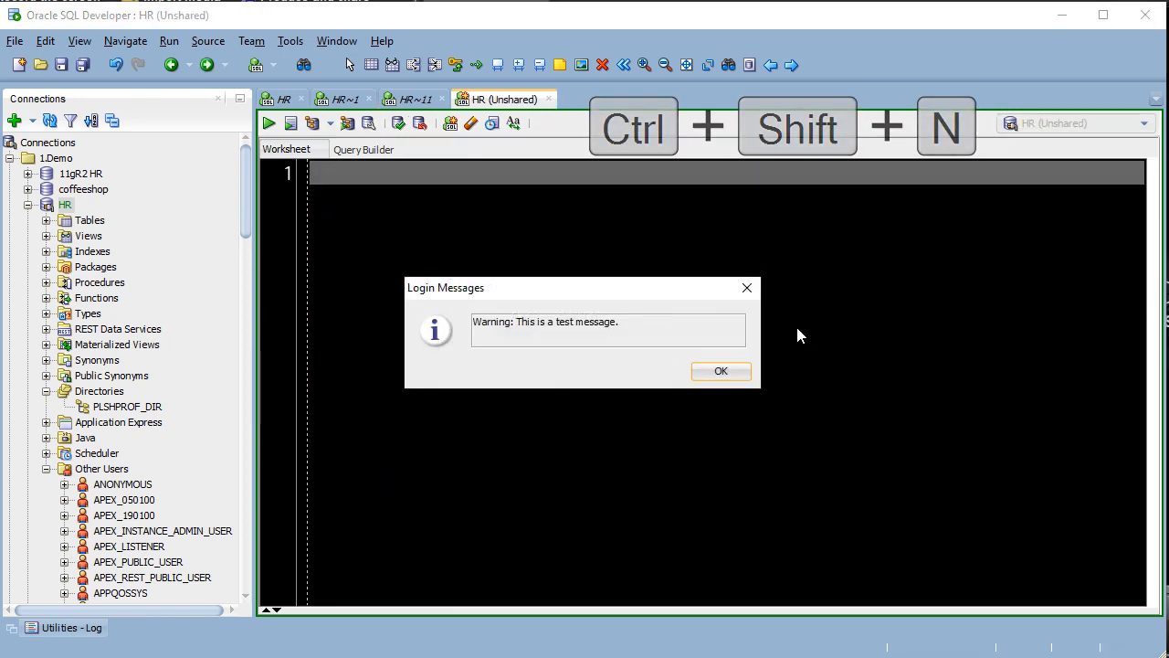
{"action": "left_click", "coordinate": [721, 371]}
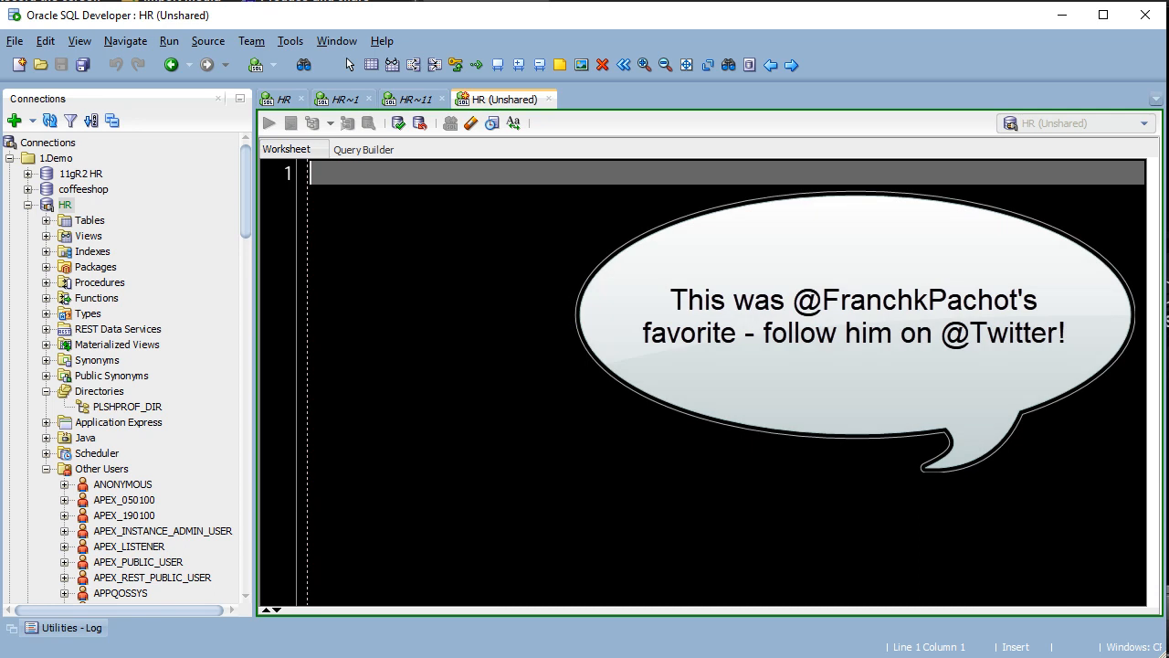
{"action": "key", "text": "F8"}
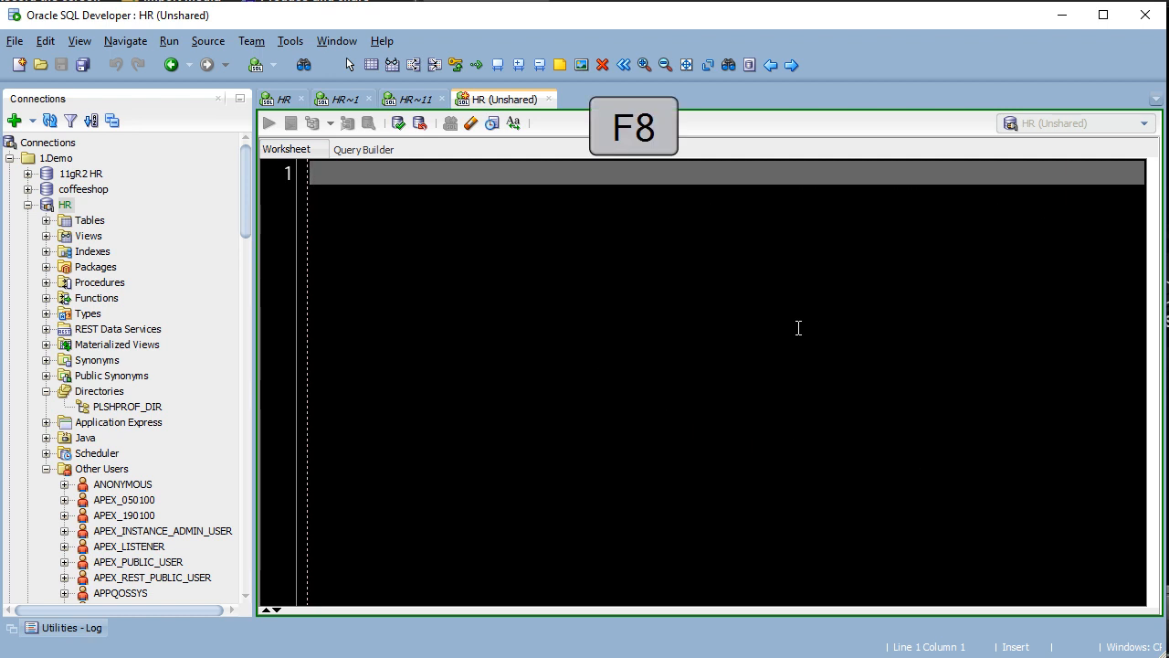
Show SQL History and load several past statements into the worksheet
{"action": "key", "text": "F8"}
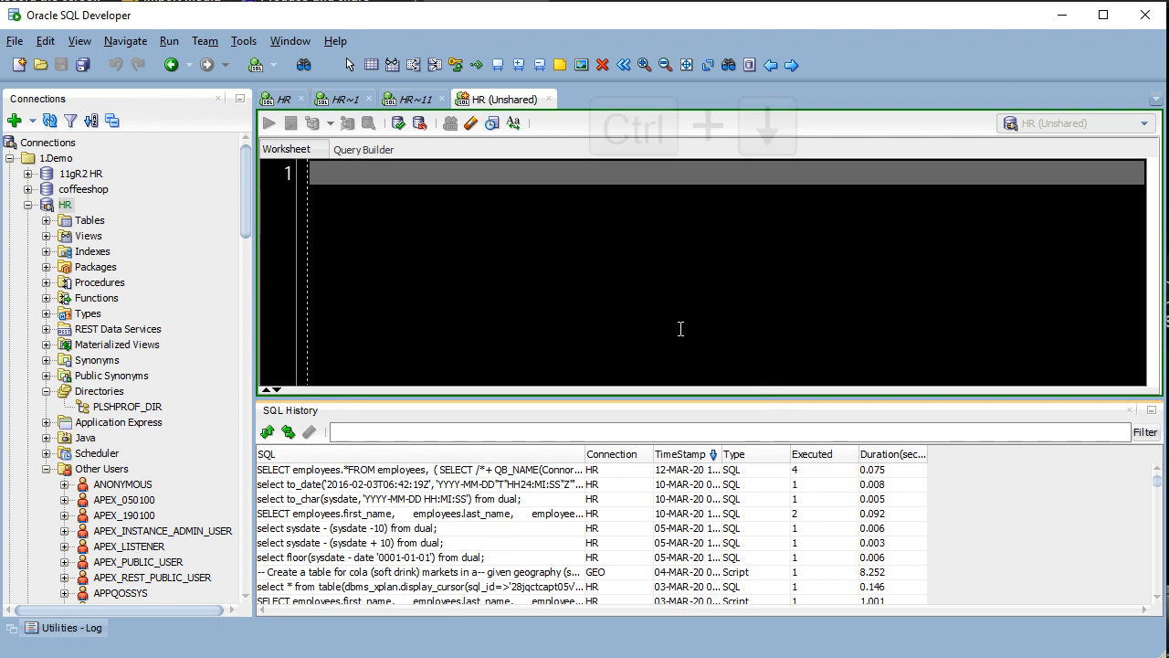
{"action": "key", "text": "Ctrl+Down"}
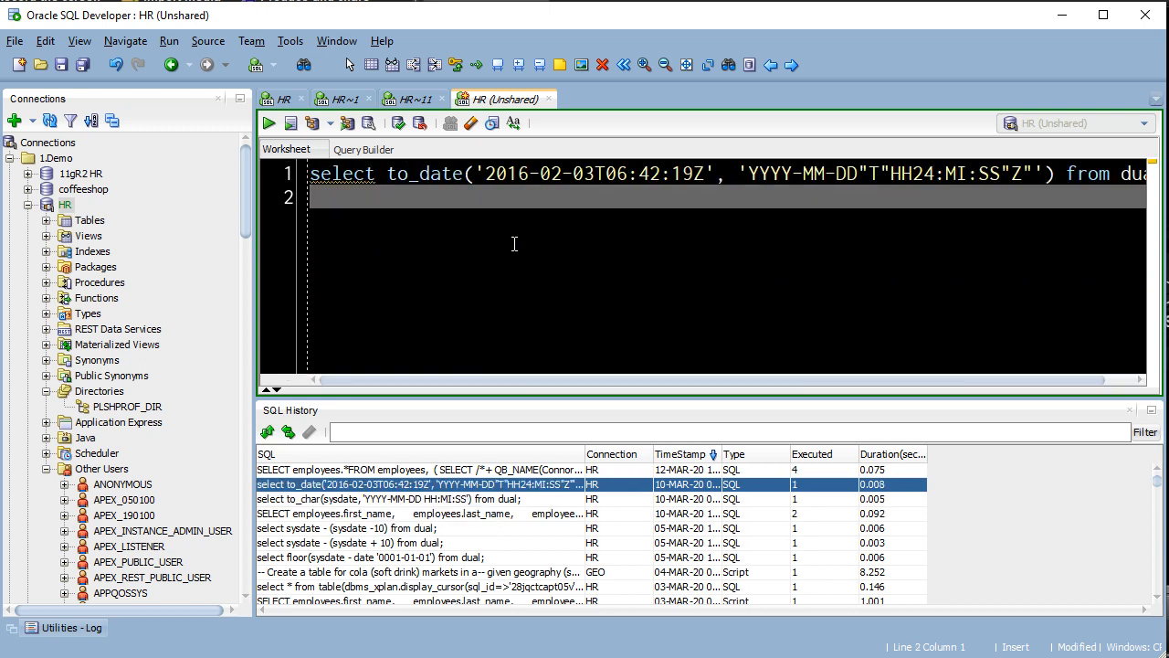
{"action": "key", "text": "ctrl+shift+down"}
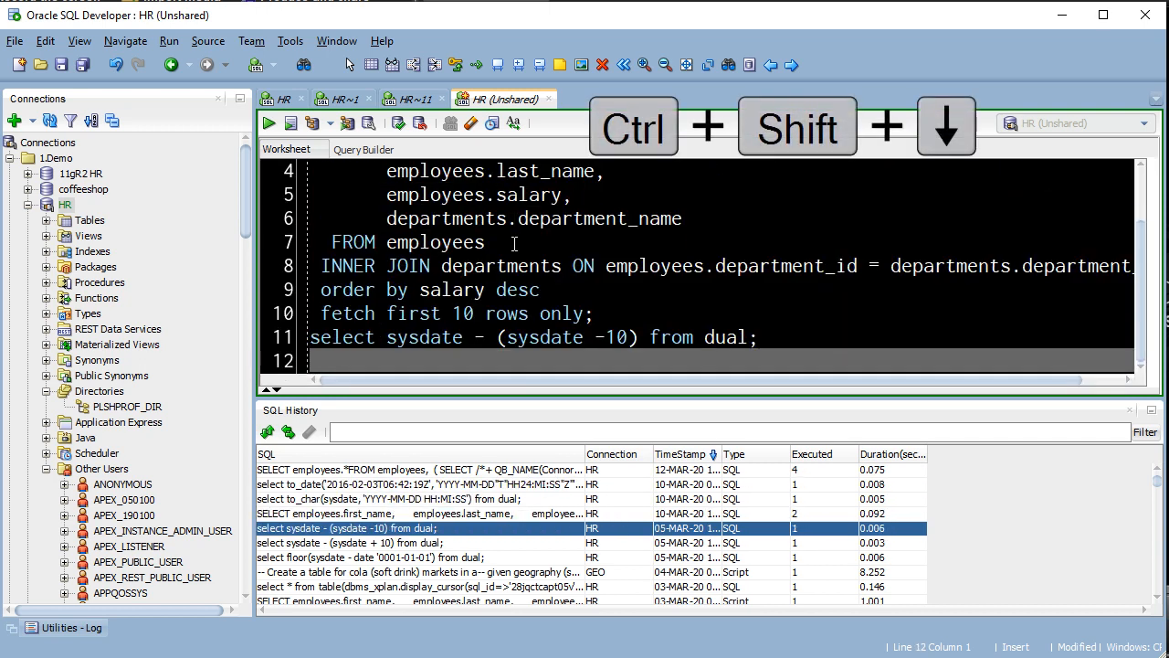
{"action": "key", "text": "ctrl+shift+Down"}
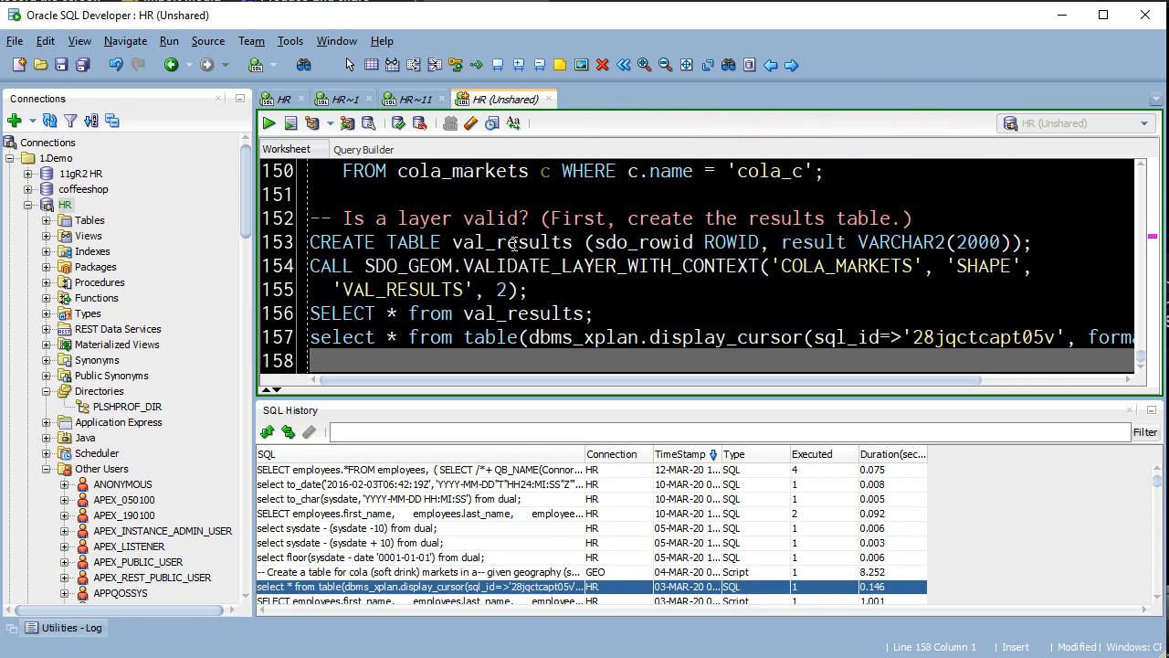
Clear the worksheet text and show the recent clipboard items list
{"action": "key", "text": "ctrl+a"}
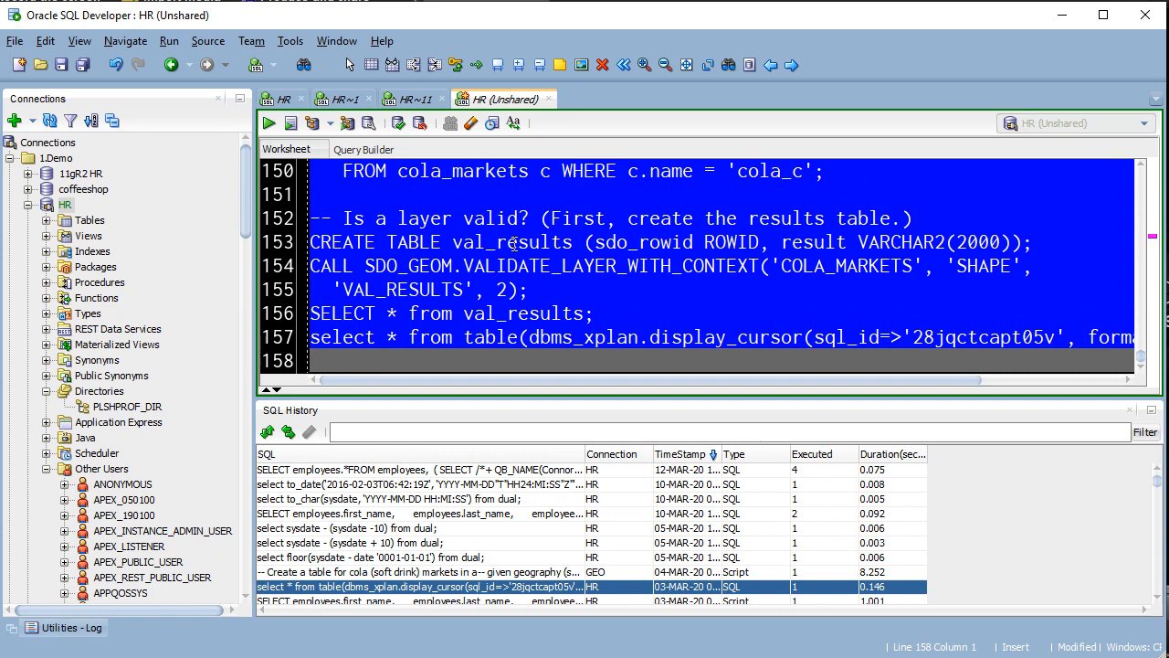
{"action": "key", "text": "ctrl+shift+v"}
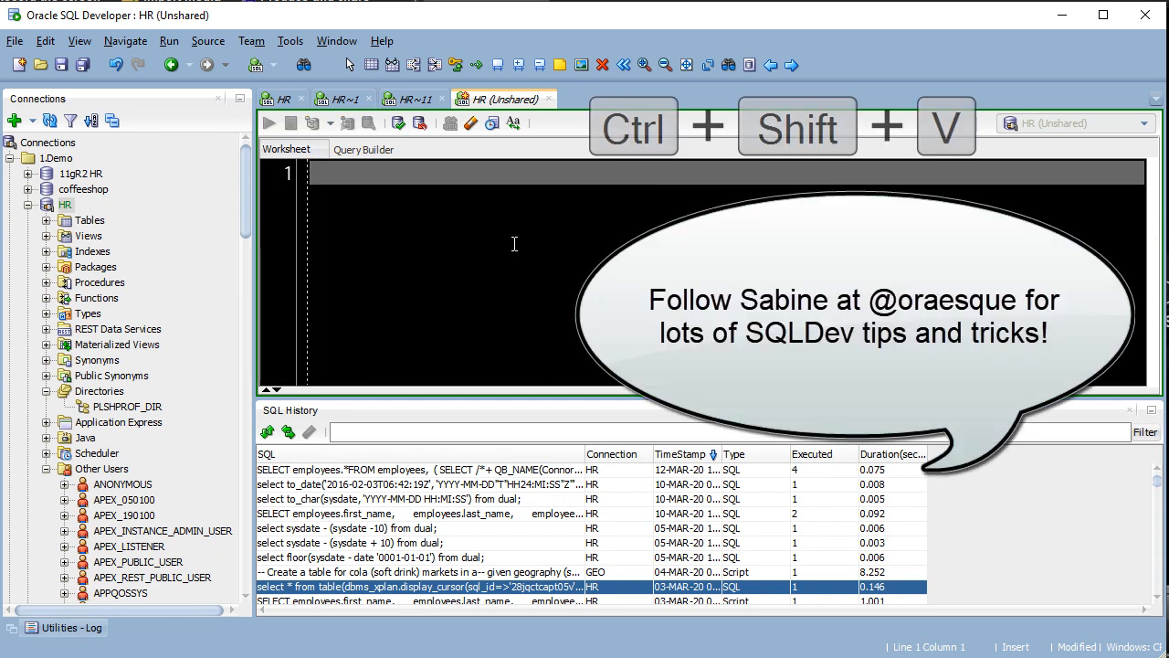
{"action": "key", "text": "ctrl+shift+v"}
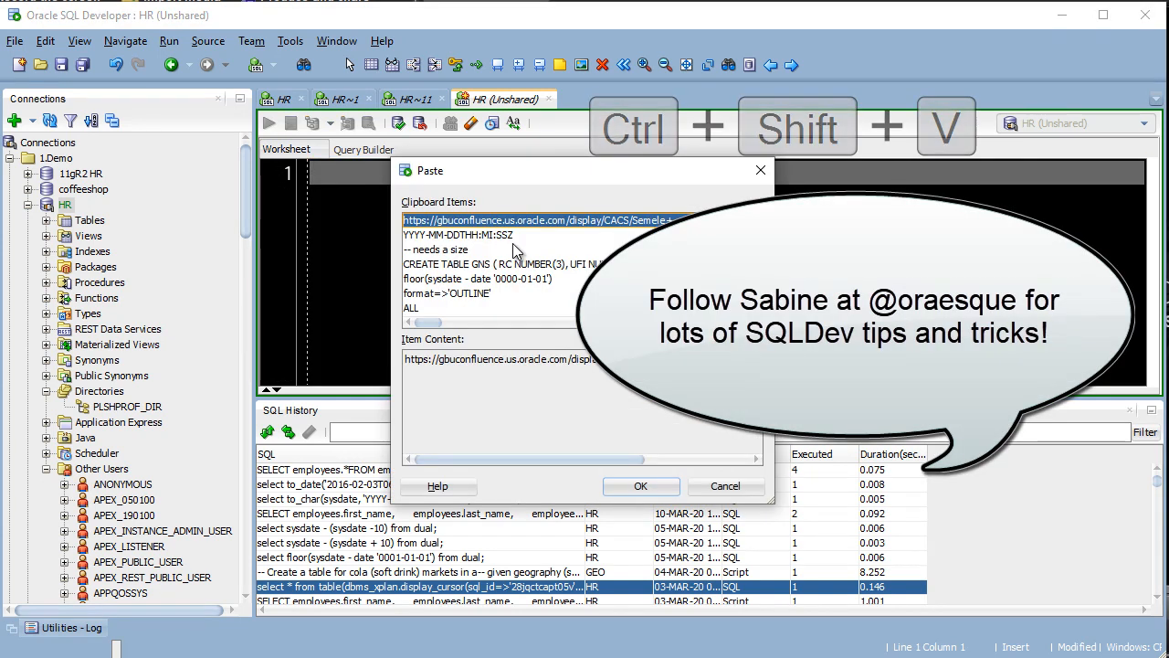